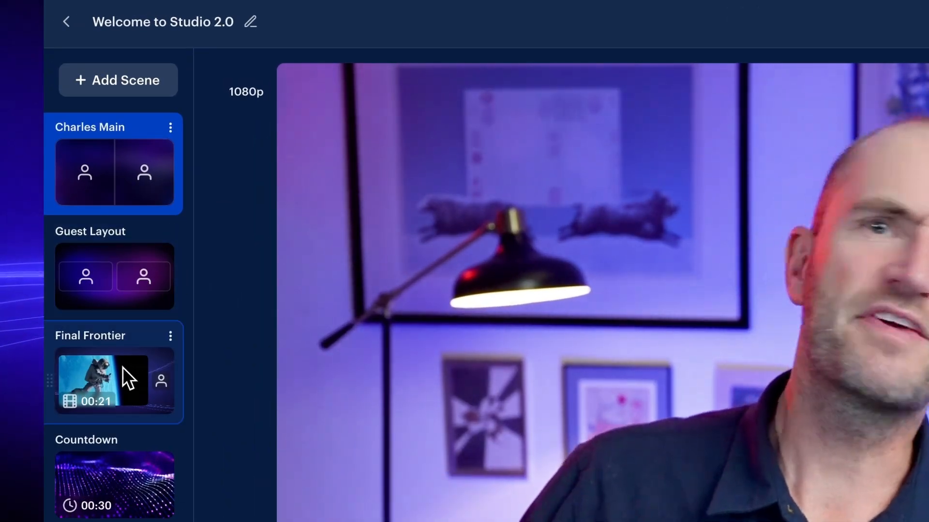
Step: Switch to the Final Frontier video scene, then the Countdown timer scene and view its music choices
left_click(103, 379)
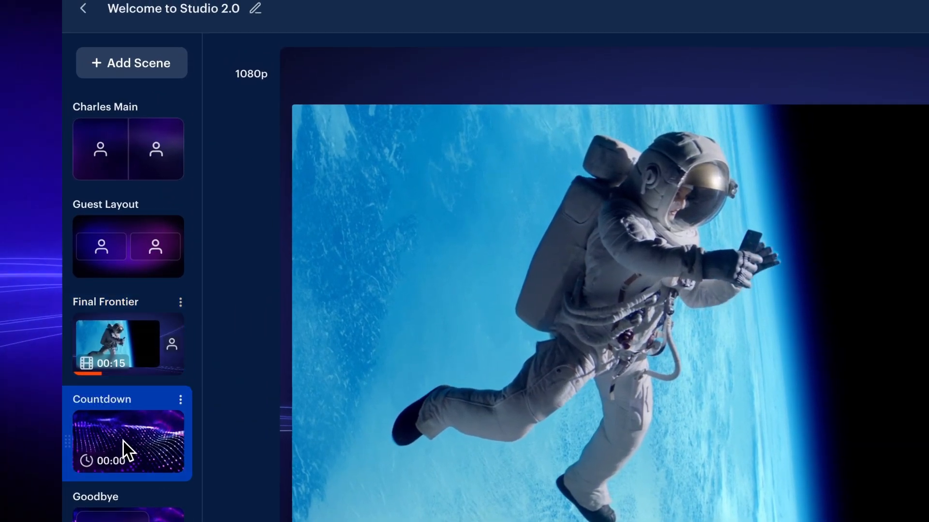
left_click(128, 441)
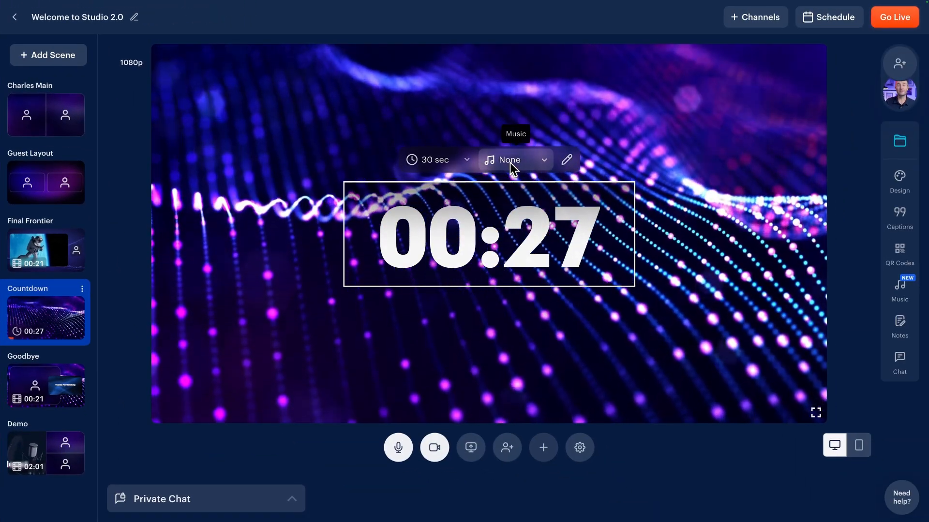
left_click(514, 160)
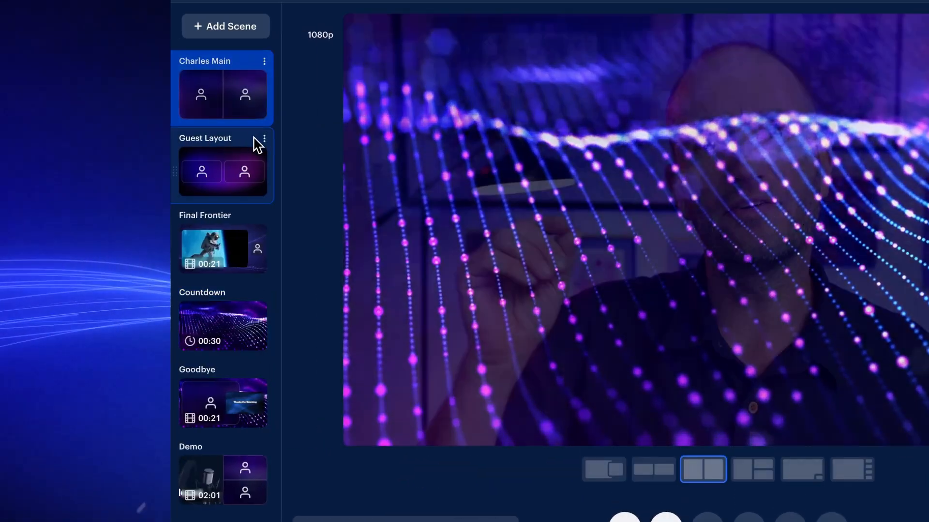
Step: Show the Sources list with the host camera and the waiting remote guest
left_click(265, 139)
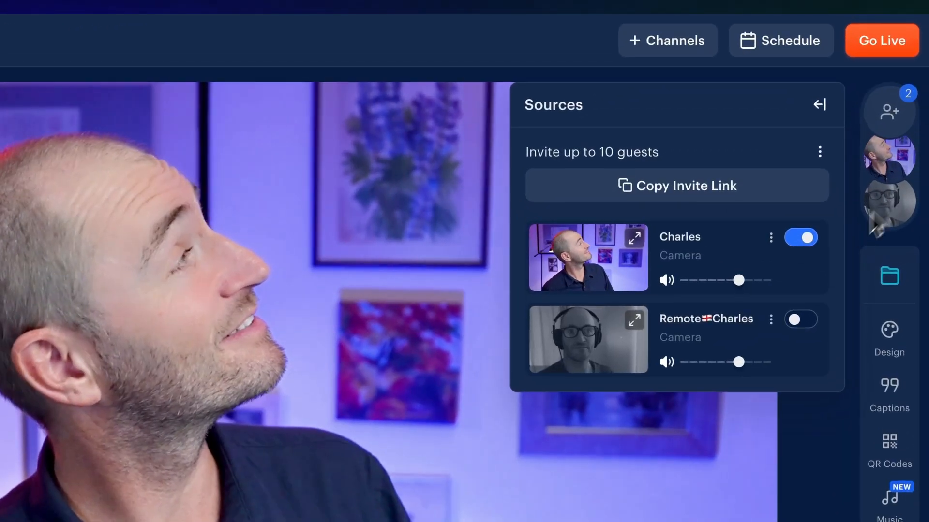
Step: Add the remote guest on screen beside the host and unmute their audio
left_click(800, 319)
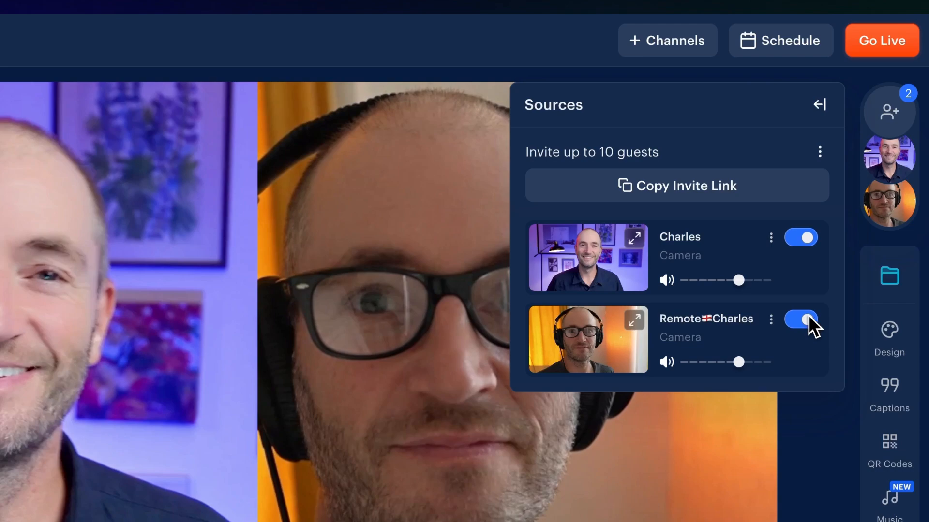
left_click(665, 362)
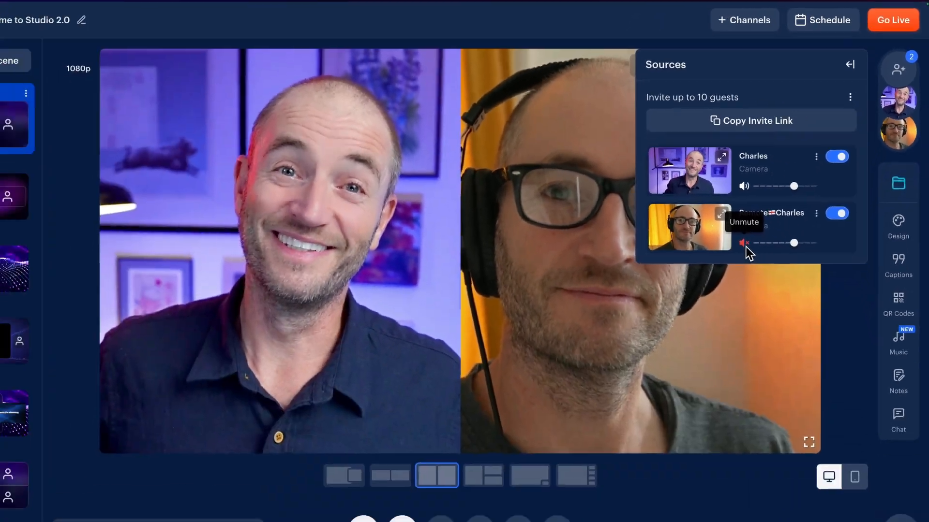
left_click(849, 64)
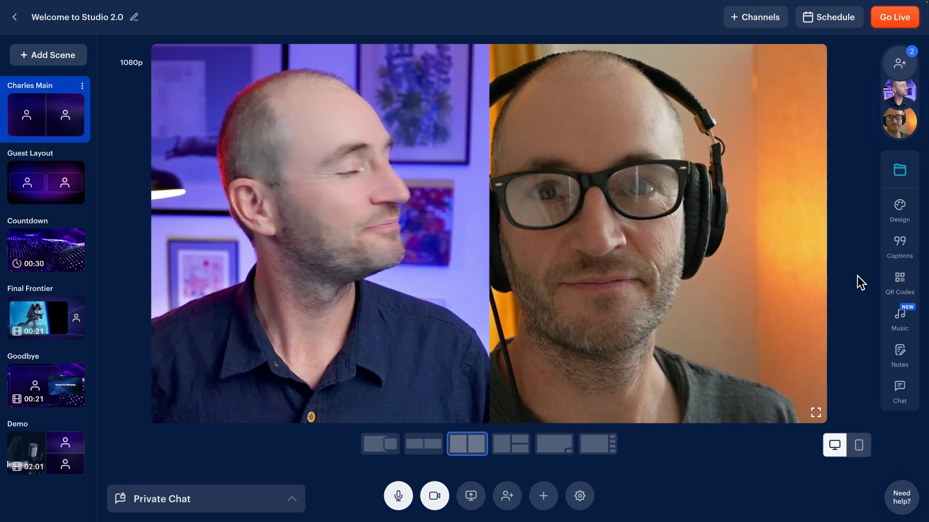
left_click(898, 207)
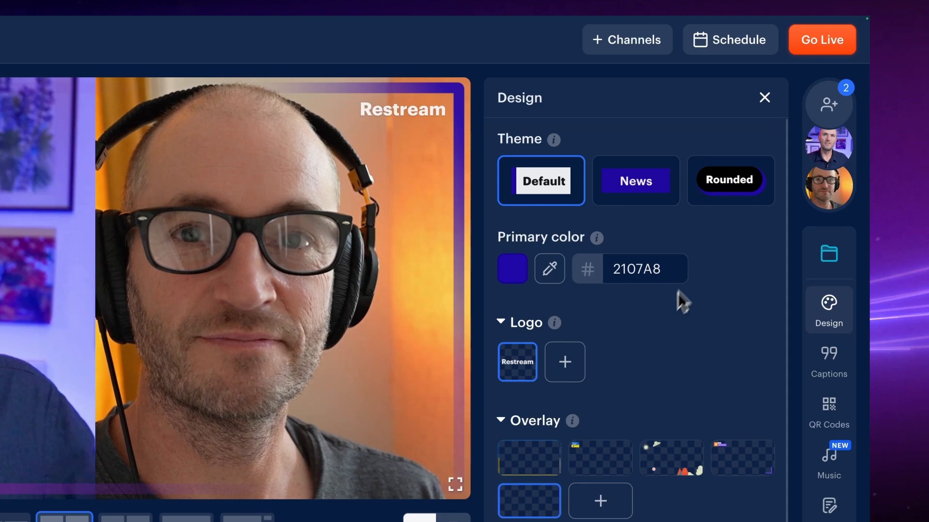
Step: Apply the purple branded overlay frame with Restream logo and ready a chat comment to show on screen
left_click(829, 483)
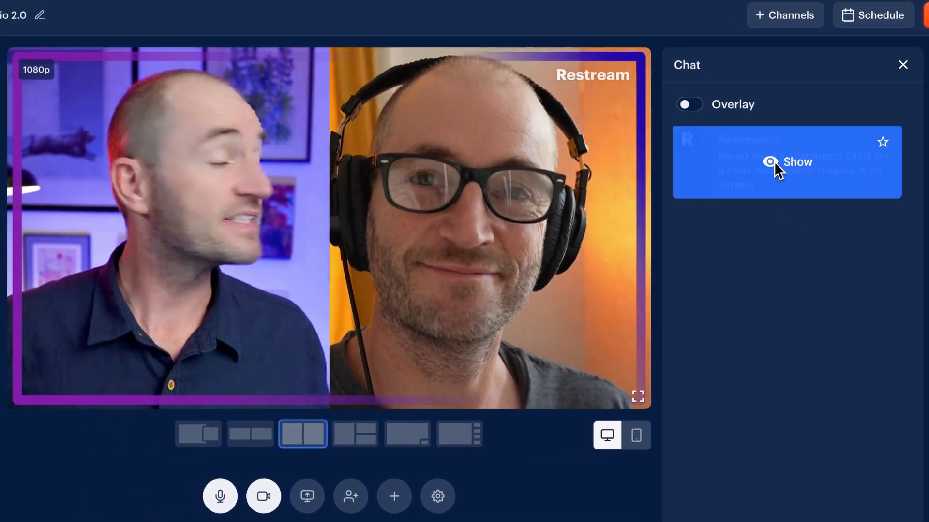
left_click(785, 162)
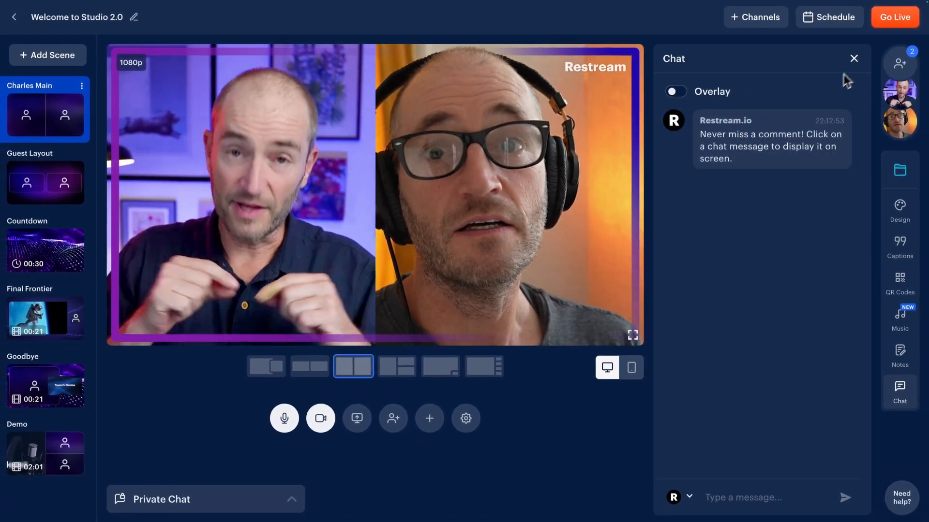
Step: Close the chat and try the picture-in-picture, another, and contained side-by-side layouts
left_click(853, 58)
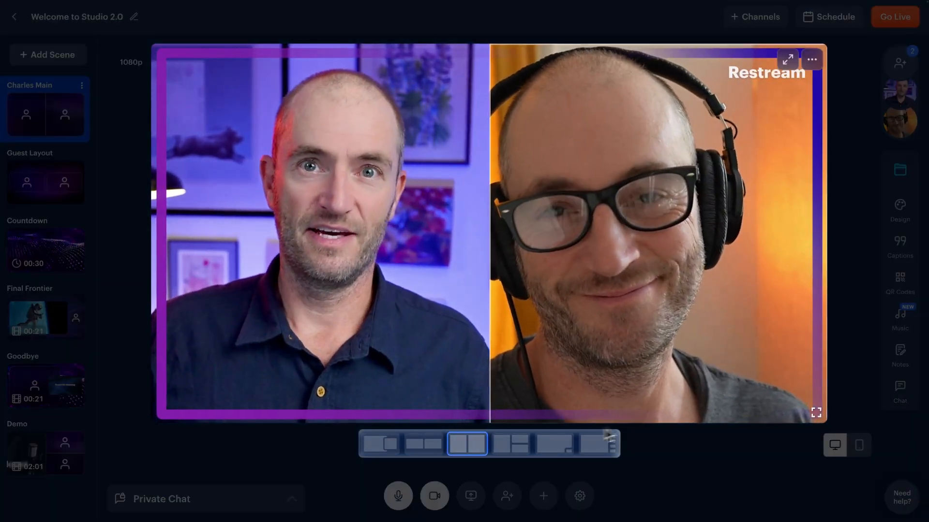
left_click(563, 444)
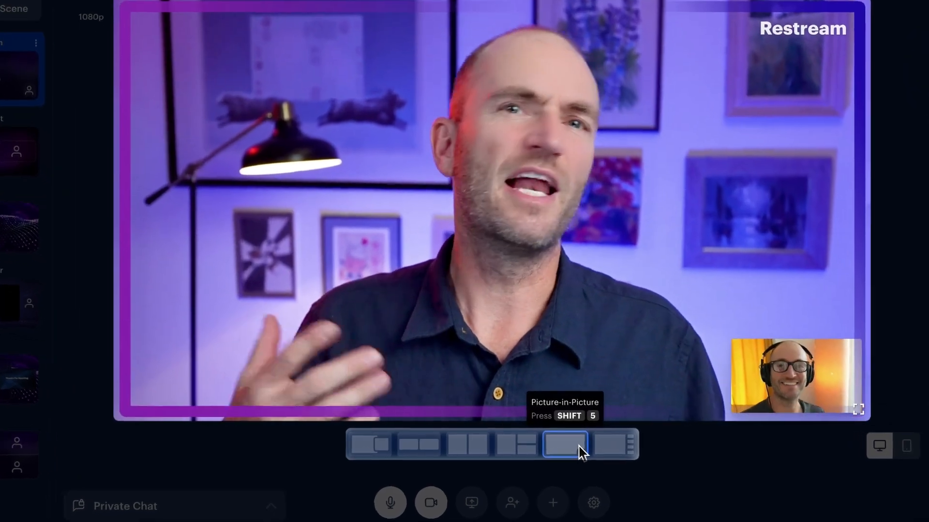
left_click(525, 445)
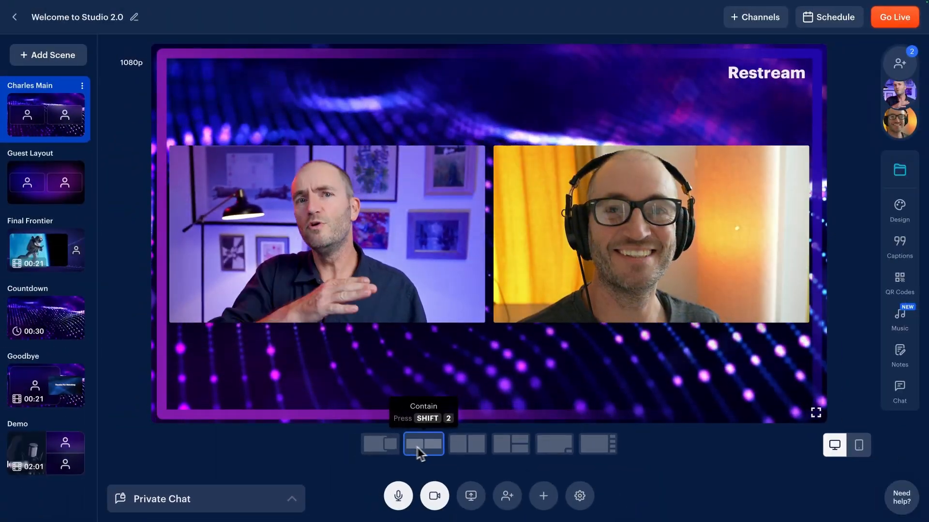
left_click(379, 444)
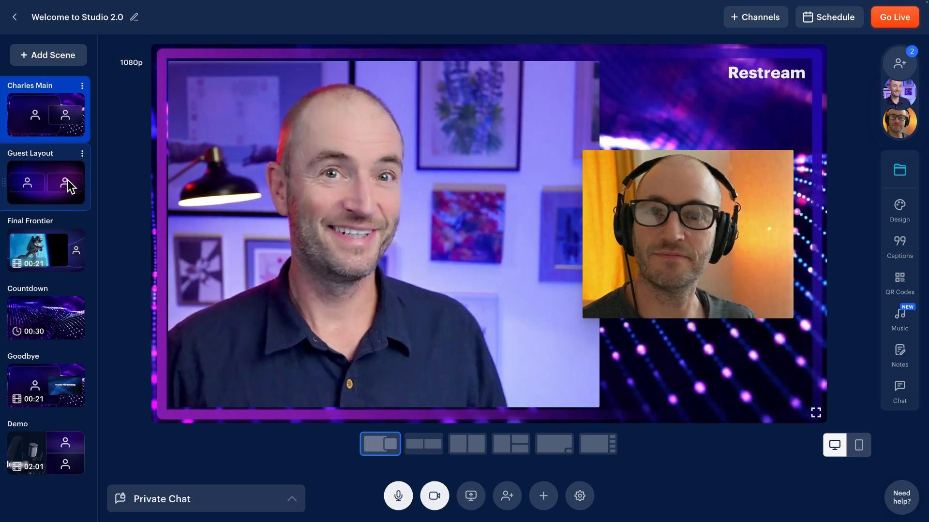
Step: Alternate between Guest Layout and Charles Main scenes, each keeping its own camera arrangement
left_click(423, 443)
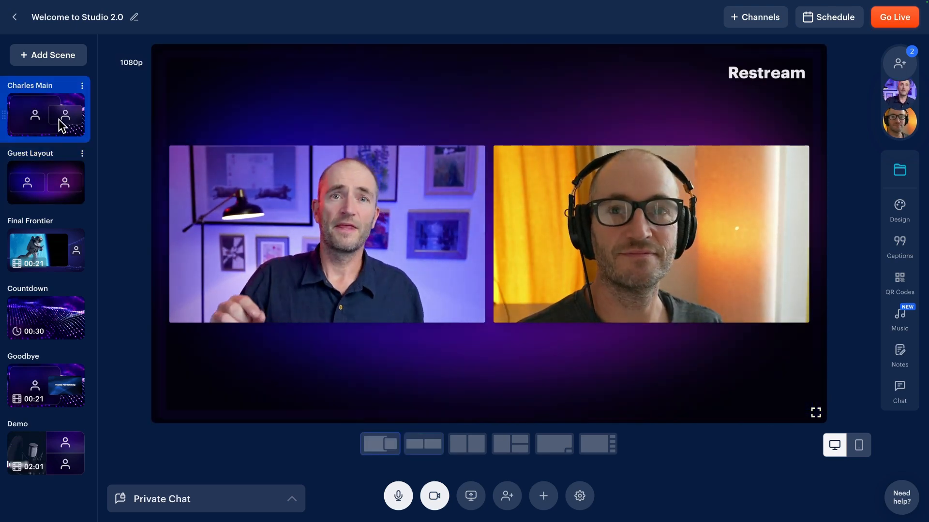
left_click(46, 182)
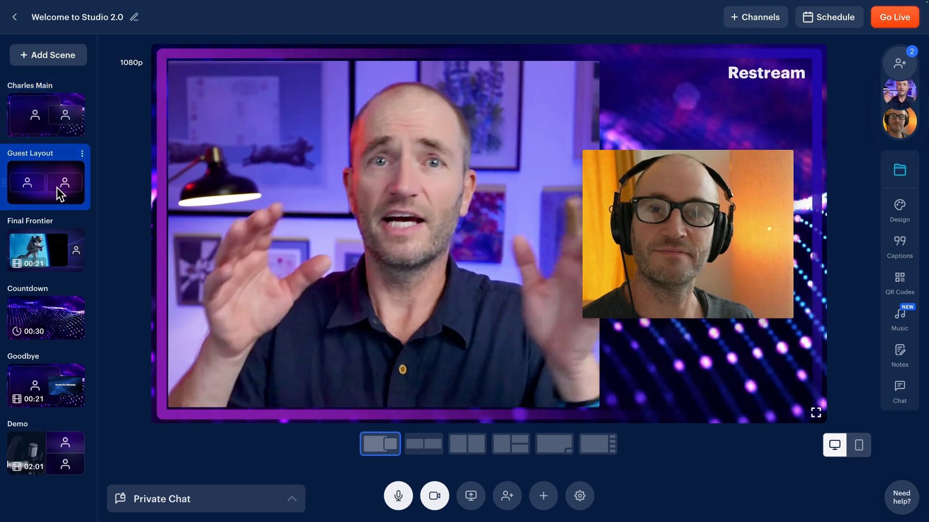
left_click(423, 444)
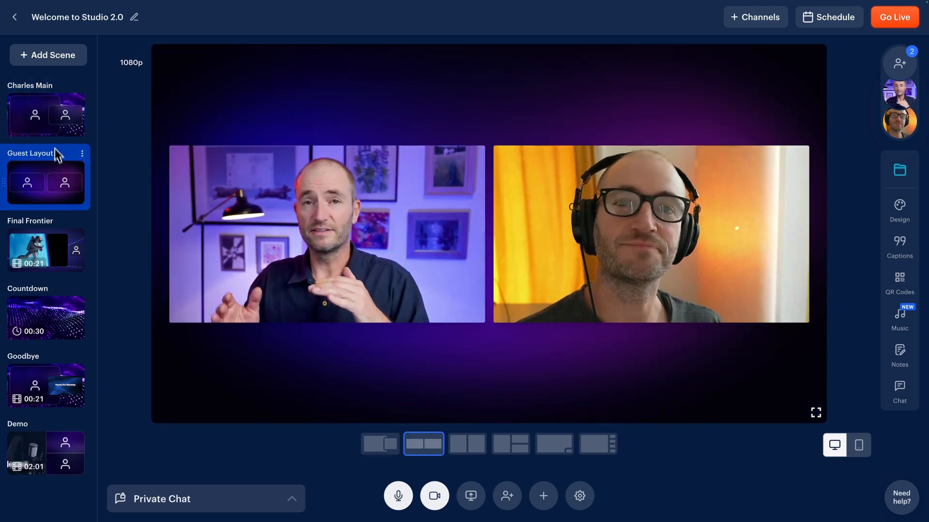
left_click(45, 114)
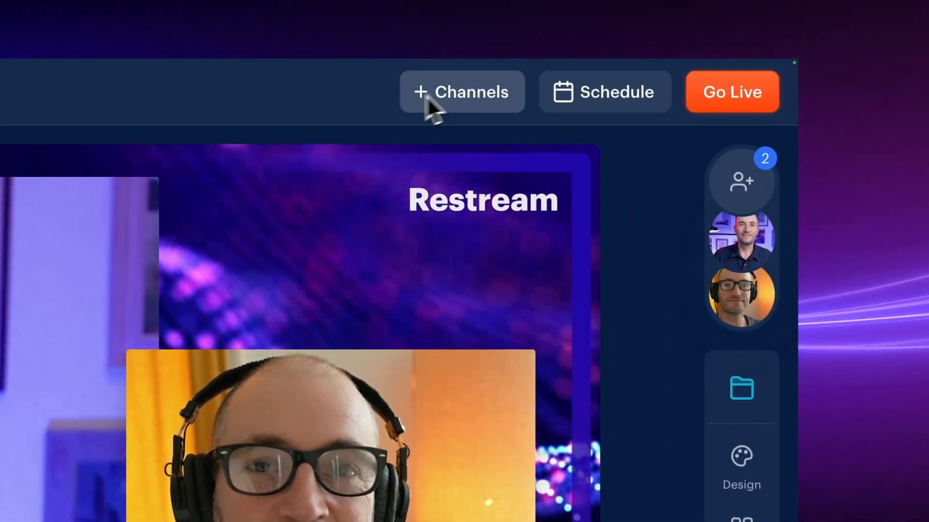
mouse_move(732, 91)
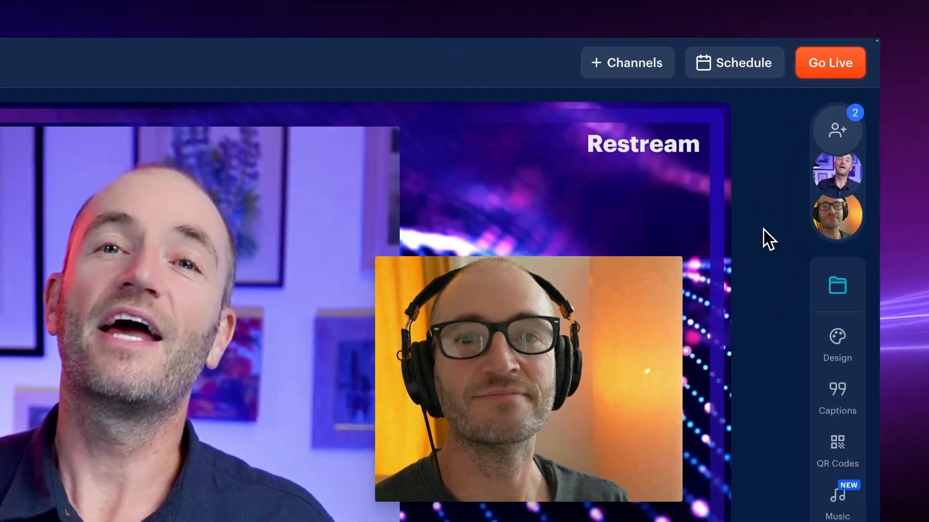
Step: Toggle the remote guest off in Sources so only the host camera fills the frame
left_click(837, 130)
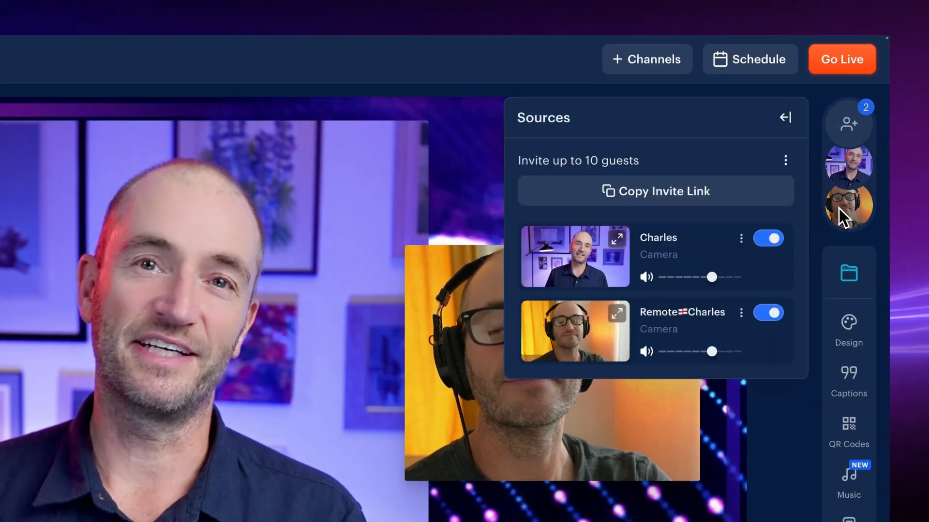
left_click(785, 117)
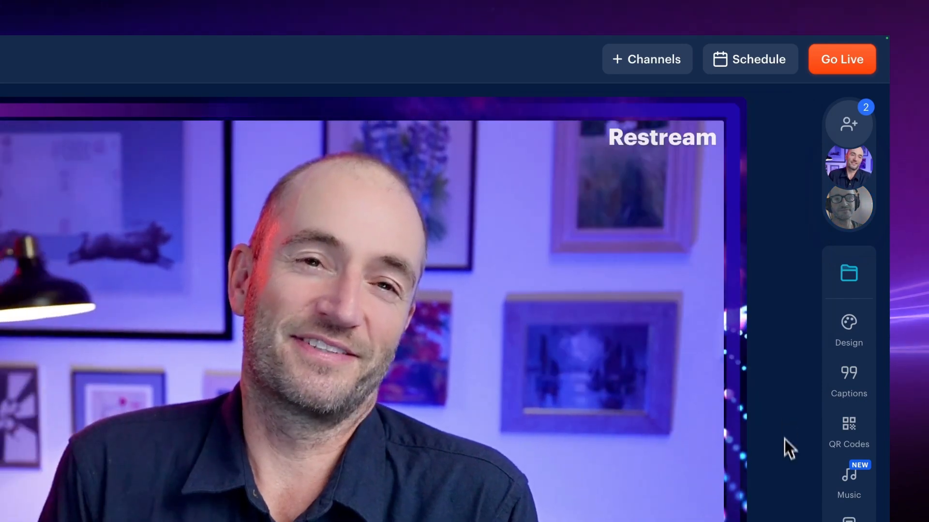